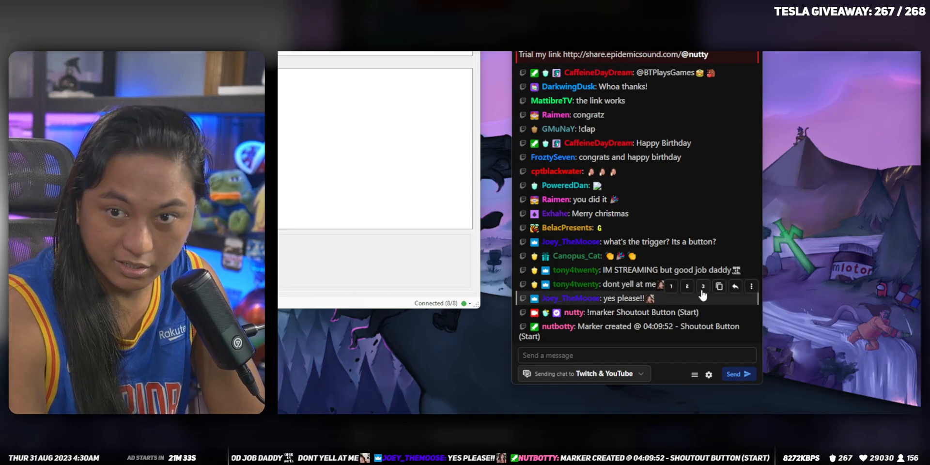
- Scroll the chat to the 'Executed action Shoutout Button' entry
{"action": "scroll", "scroll_direction": "down", "scroll_amount": 3}
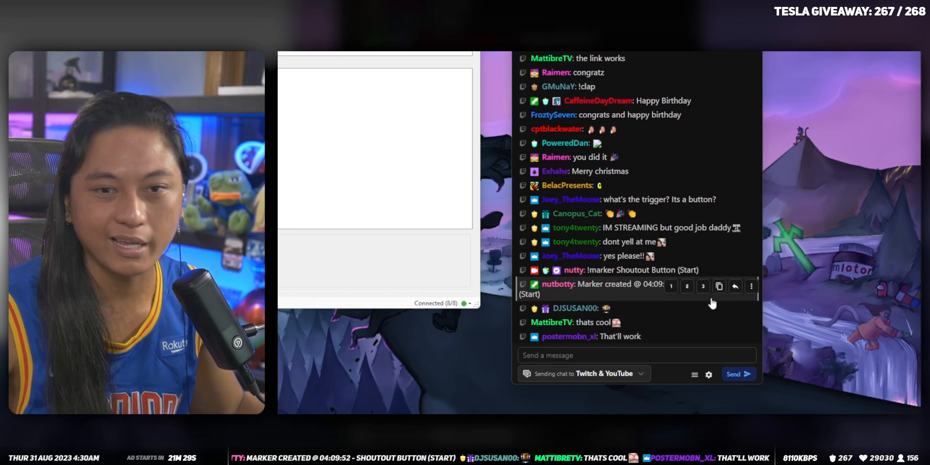
{"action": "mouse_move", "coordinate": [734, 191]}
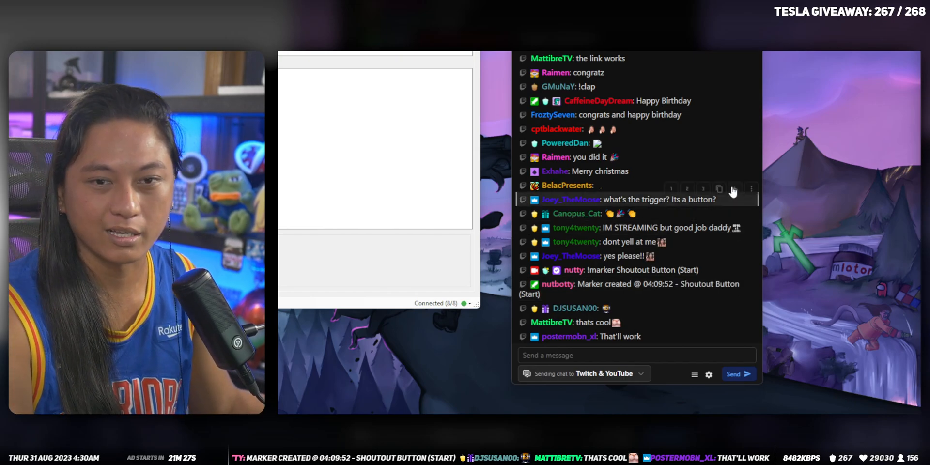
{"action": "mouse_move", "coordinate": [706, 231]}
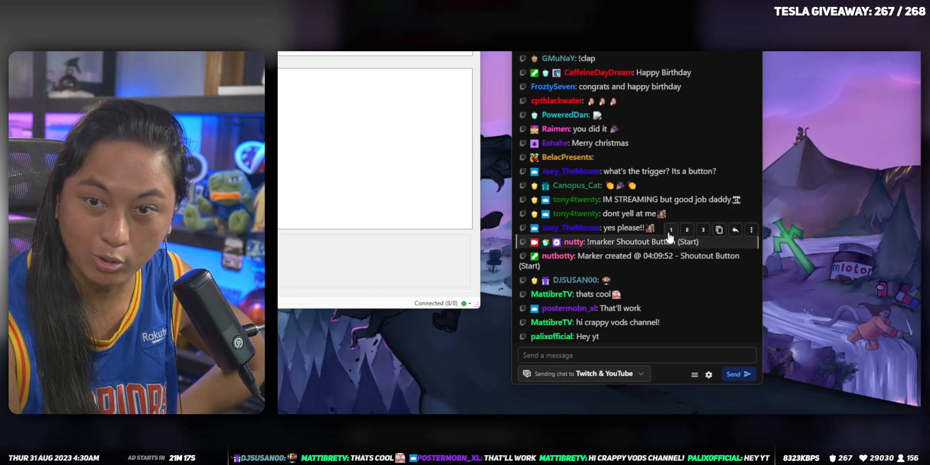
{"action": "mouse_move", "coordinate": [694, 236]}
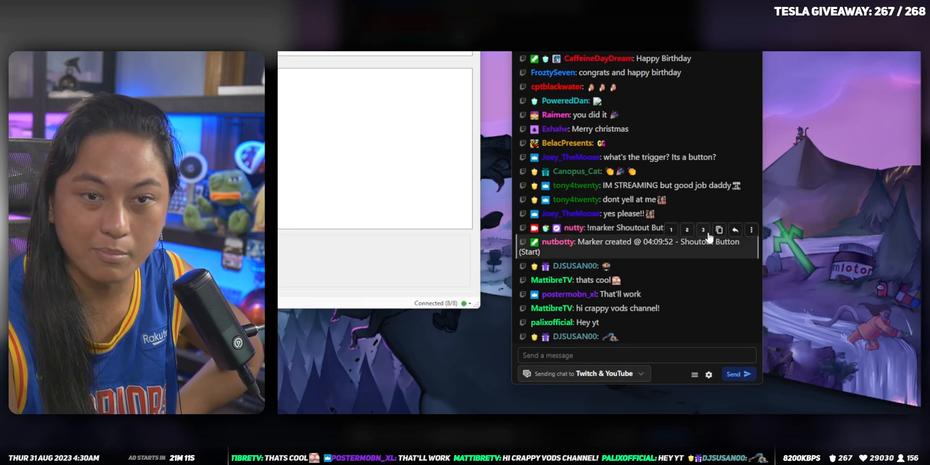
{"action": "mouse_move", "coordinate": [711, 256]}
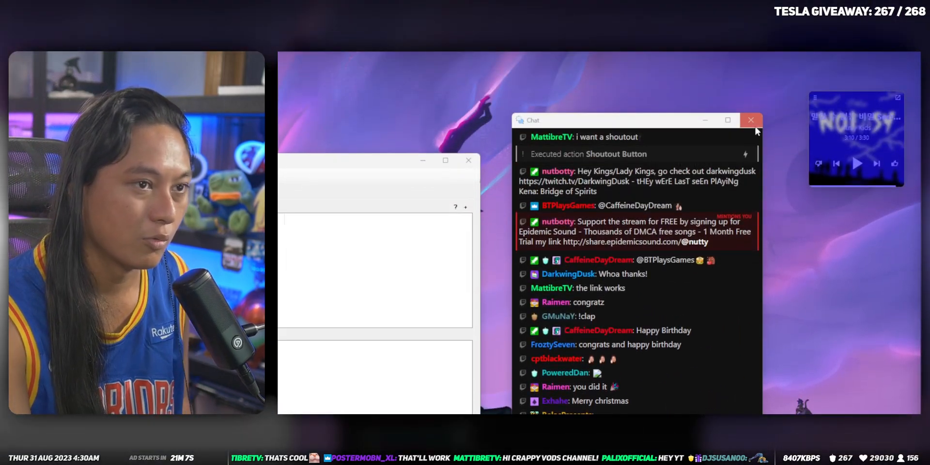
- Close the chat window and reopen Streamer.bot chat to reach Quick Action Bar settings
{"action": "left_click", "coordinate": [751, 120]}
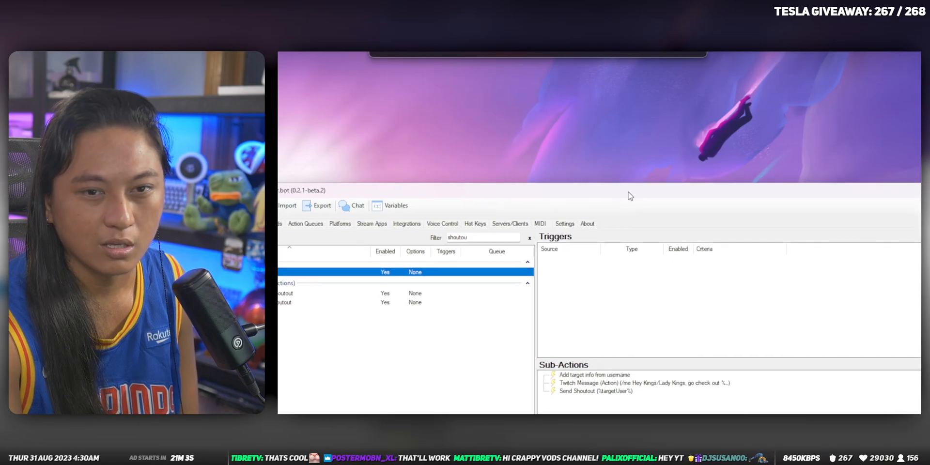
{"action": "mouse_move", "coordinate": [569, 249]}
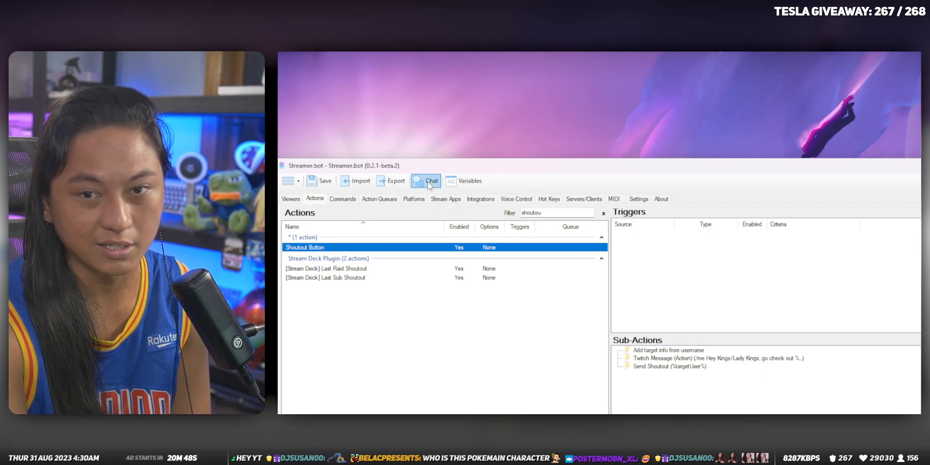
{"action": "left_click", "coordinate": [425, 180]}
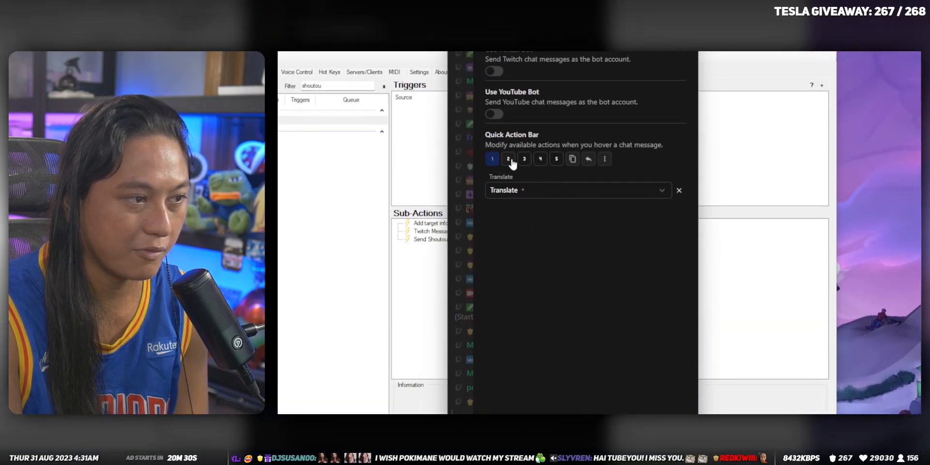
- Inspect quick action slots 3, 5 and 4: slot 3 plays message TTS, others empty
{"action": "left_click", "coordinate": [524, 158]}
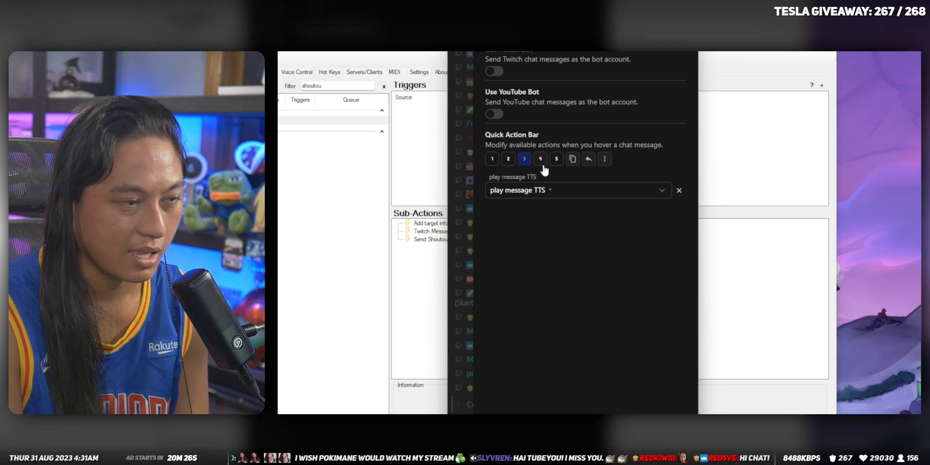
{"action": "left_click", "coordinate": [556, 164]}
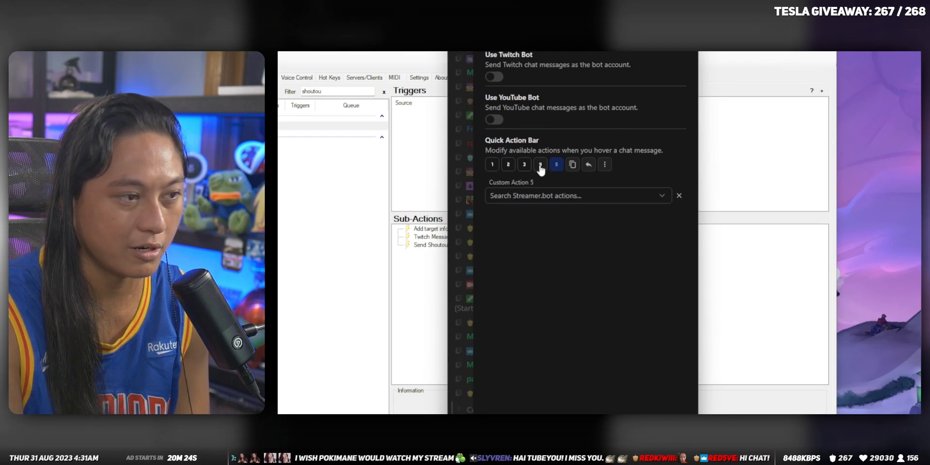
{"action": "left_click", "coordinate": [539, 165]}
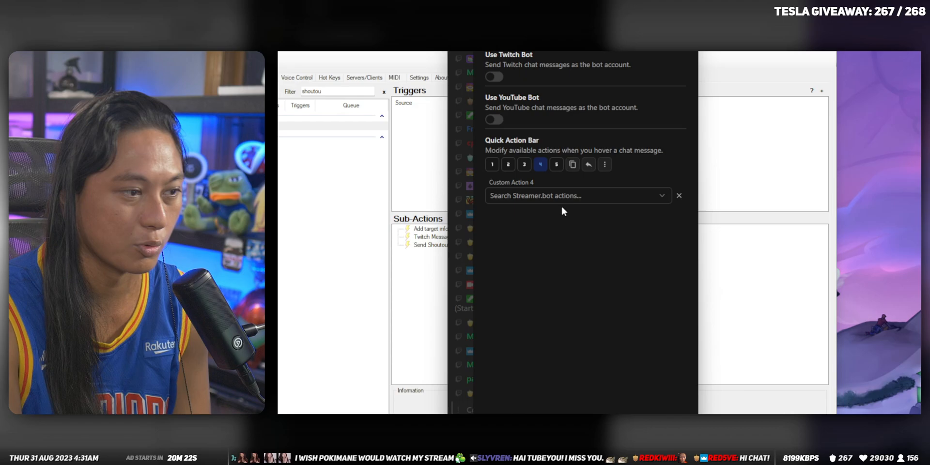
{"action": "mouse_move", "coordinate": [539, 177]}
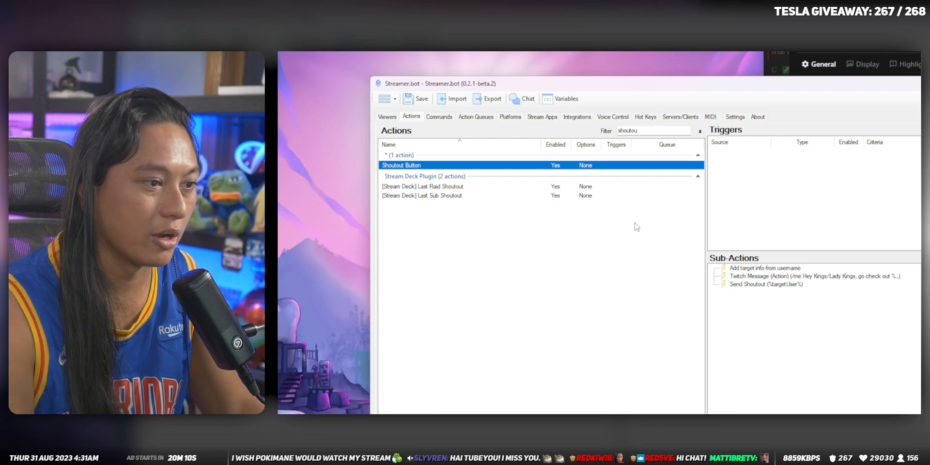
- Review the Twitch Message shoutout text, then check the Send Shoutout sub-action
{"action": "right_click", "coordinate": [801, 276]}
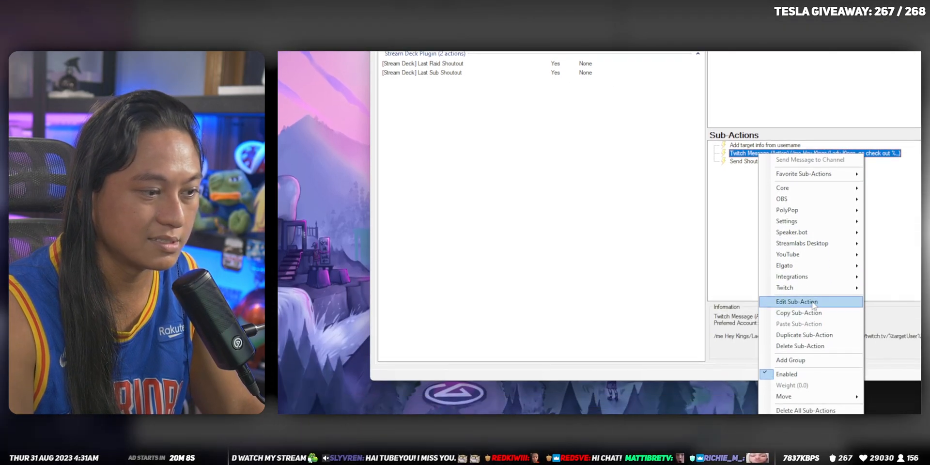
{"action": "left_click", "coordinate": [797, 301]}
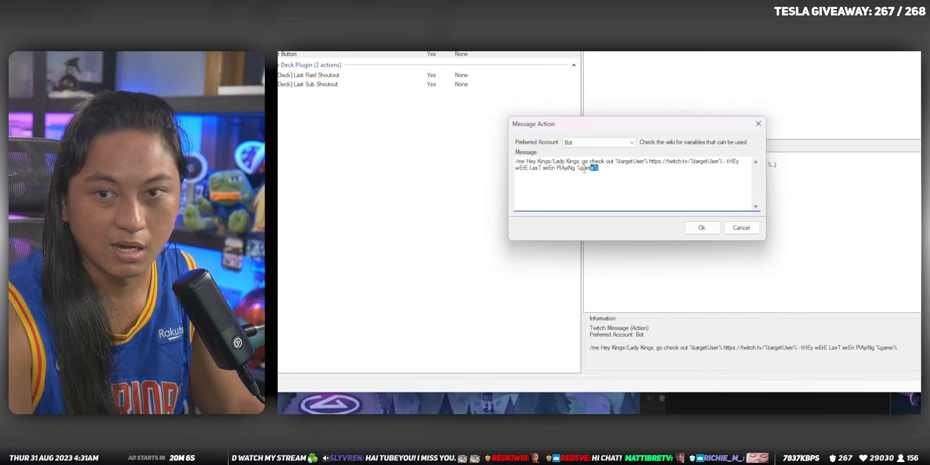
{"action": "key", "text": "ctrl+a"}
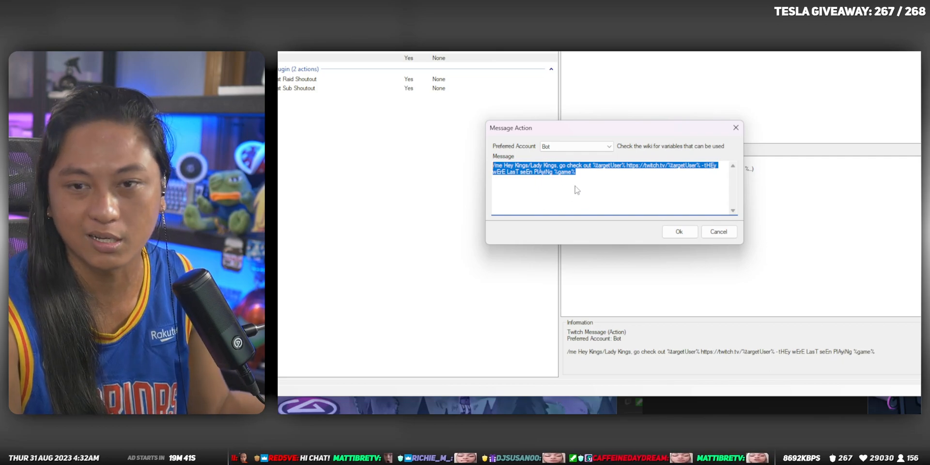
{"action": "left_click", "coordinate": [681, 207]}
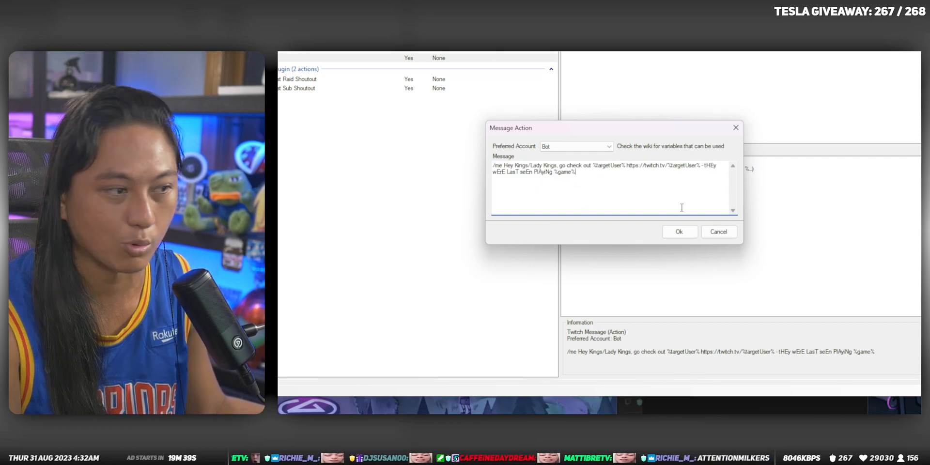
{"action": "left_click", "coordinate": [679, 232]}
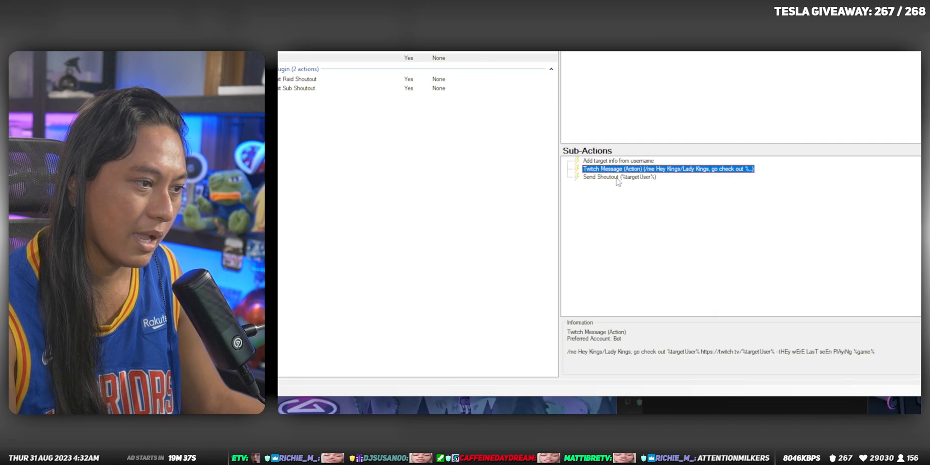
{"action": "right_click", "coordinate": [619, 177]}
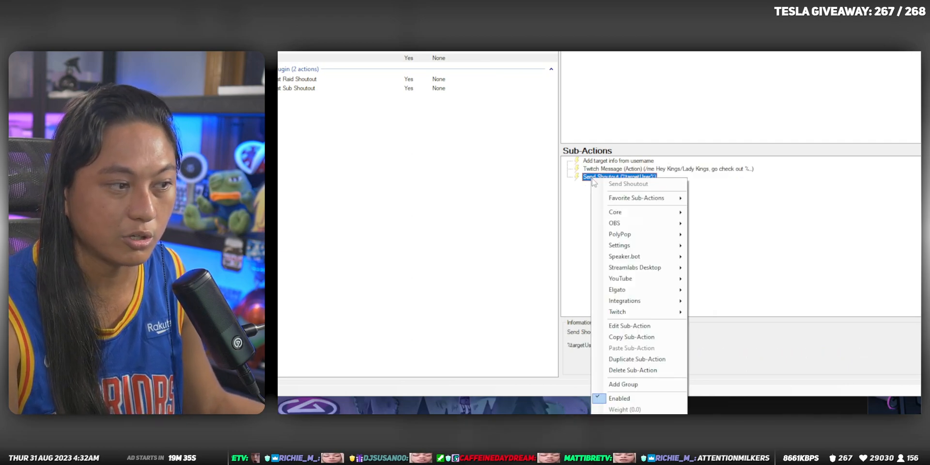
{"action": "left_click", "coordinate": [682, 206]}
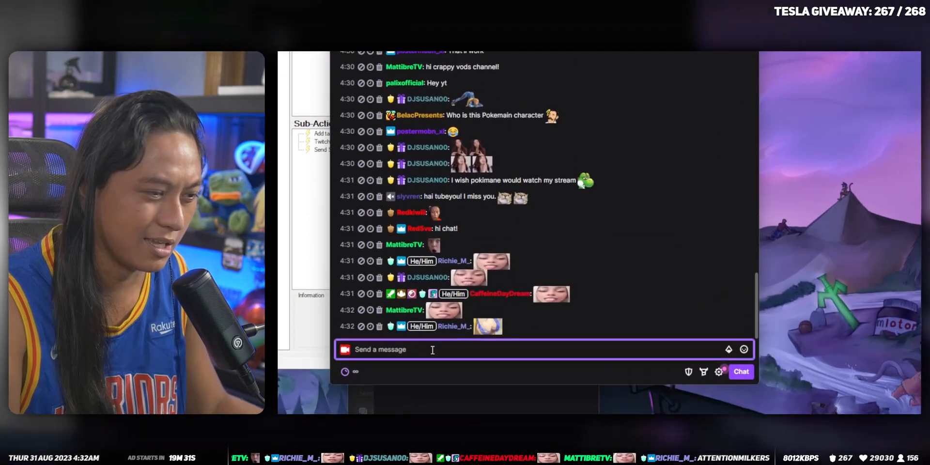
- Type /shout in Twitch chat to view the shoutout command
{"action": "type", "text": "/"}
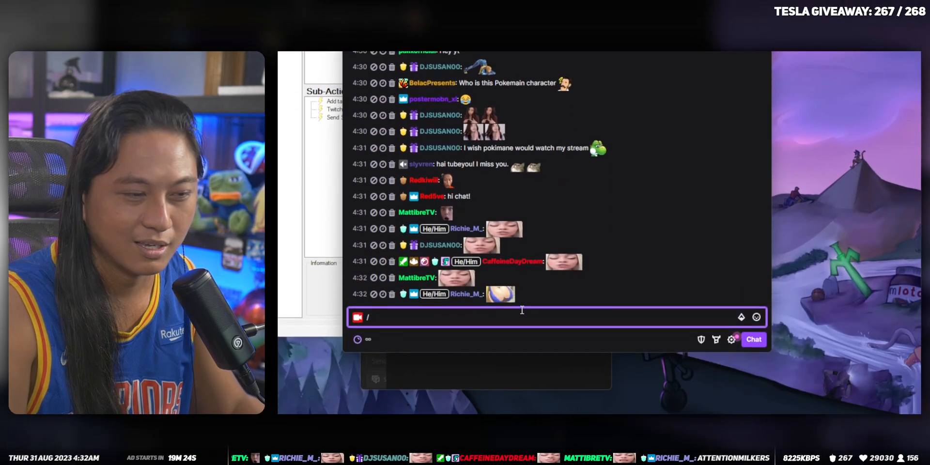
{"action": "type", "text": "shout"}
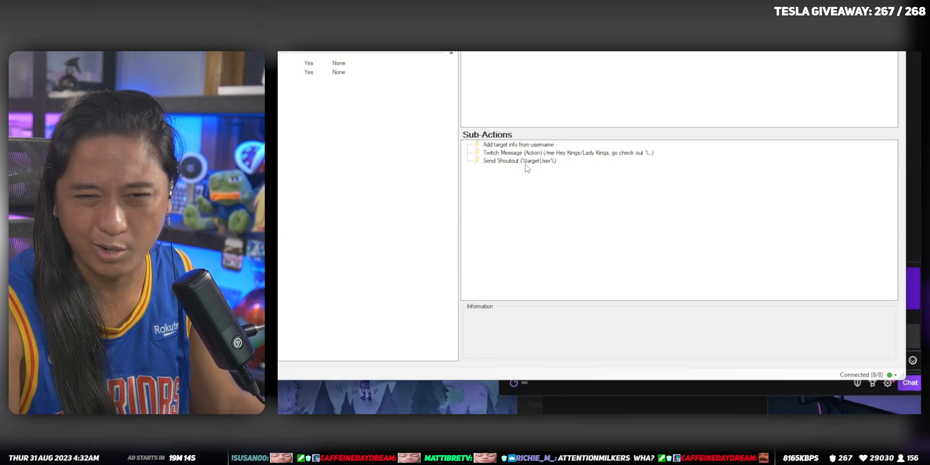
{"action": "left_click", "coordinate": [566, 153]}
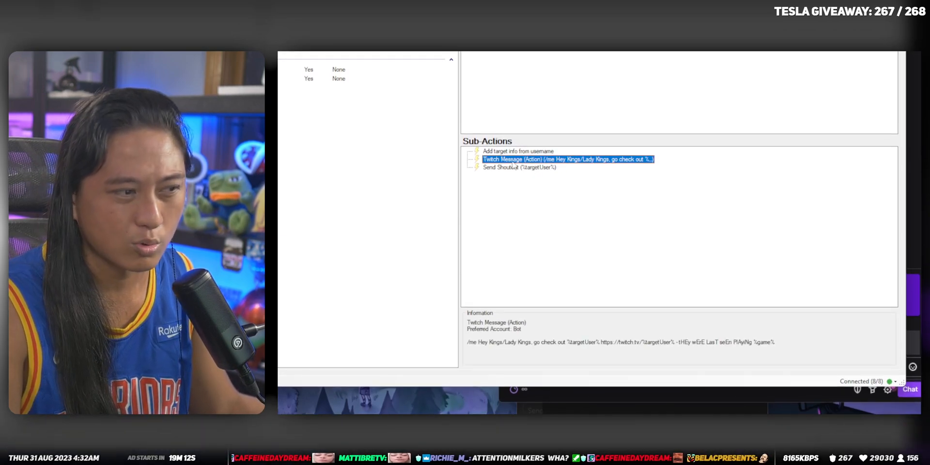
{"action": "right_click", "coordinate": [566, 159]}
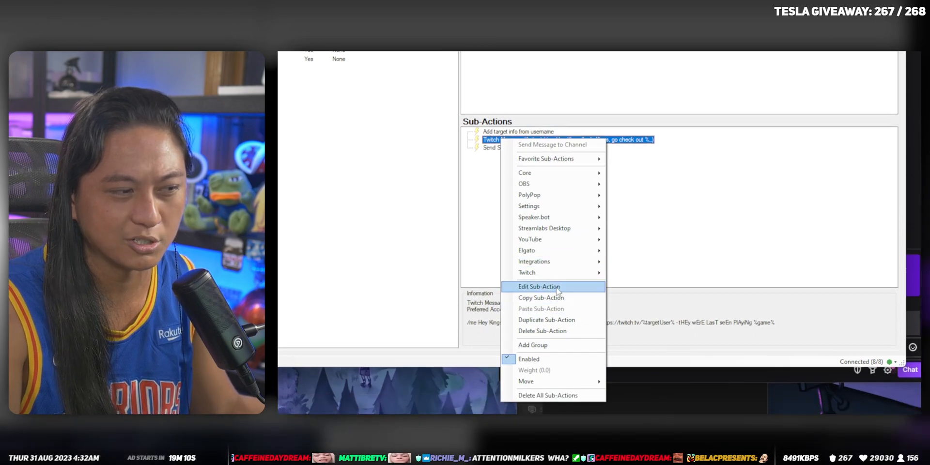
{"action": "left_click", "coordinate": [538, 286]}
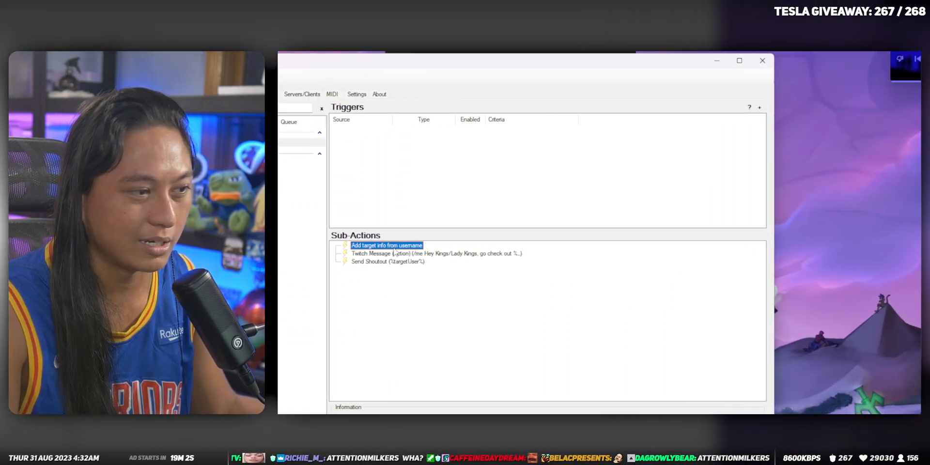
{"action": "left_click", "coordinate": [436, 253]}
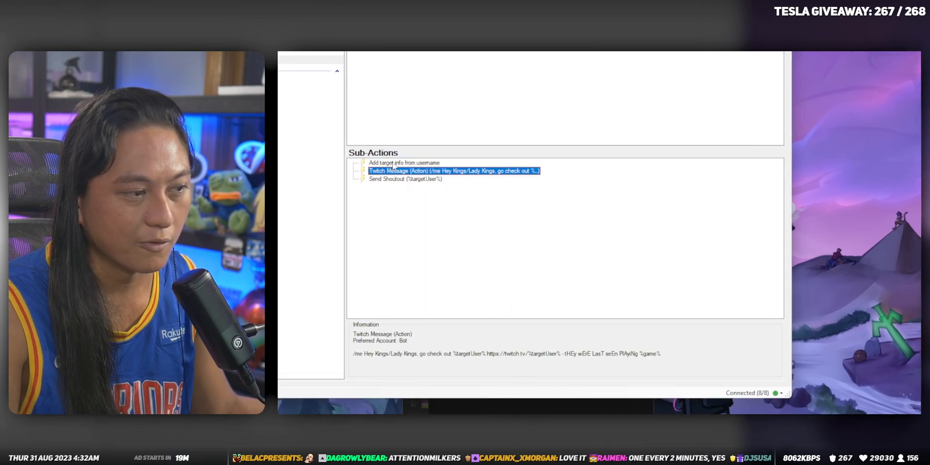
{"action": "left_click", "coordinate": [404, 163]}
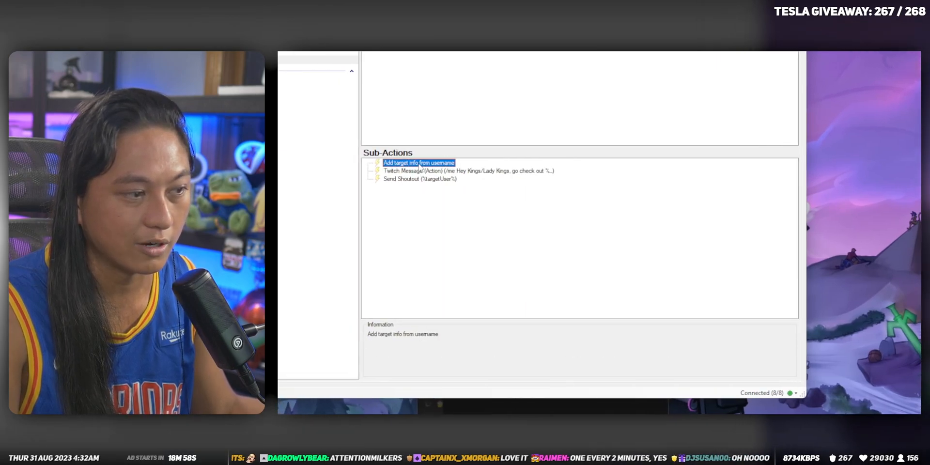
{"action": "double_click", "coordinate": [418, 163]}
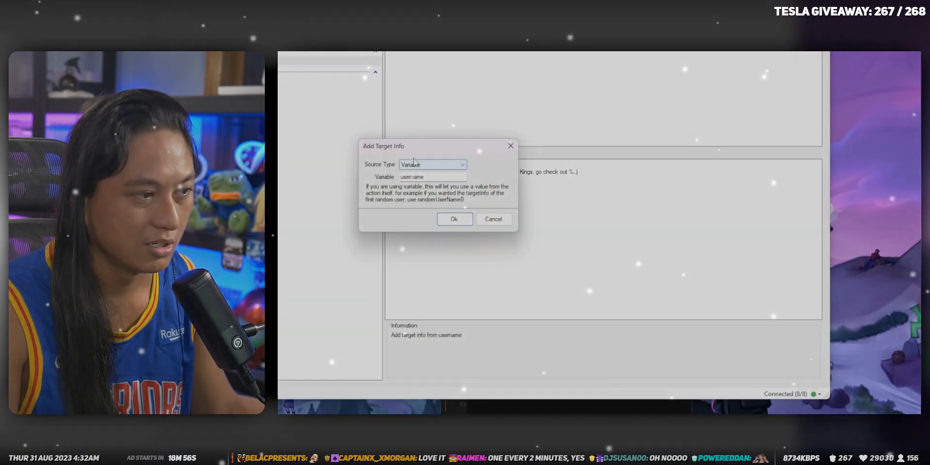
{"action": "left_click", "coordinate": [454, 219]}
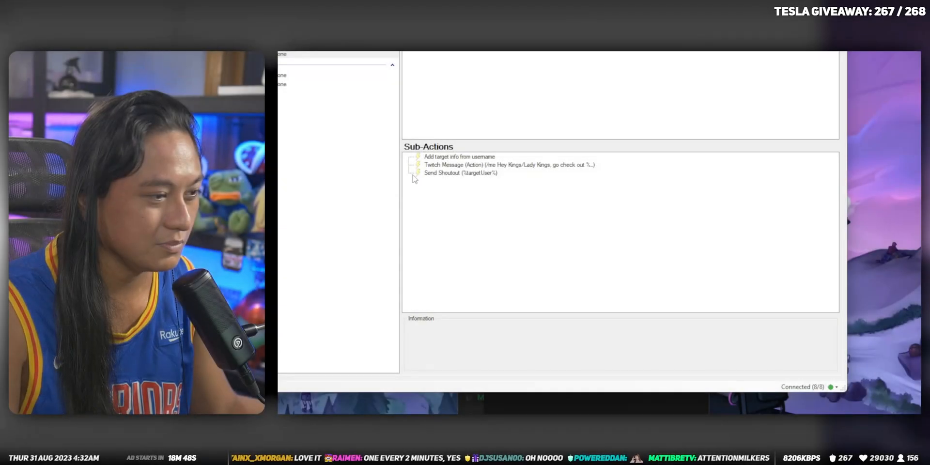
{"action": "left_click", "coordinate": [459, 157]}
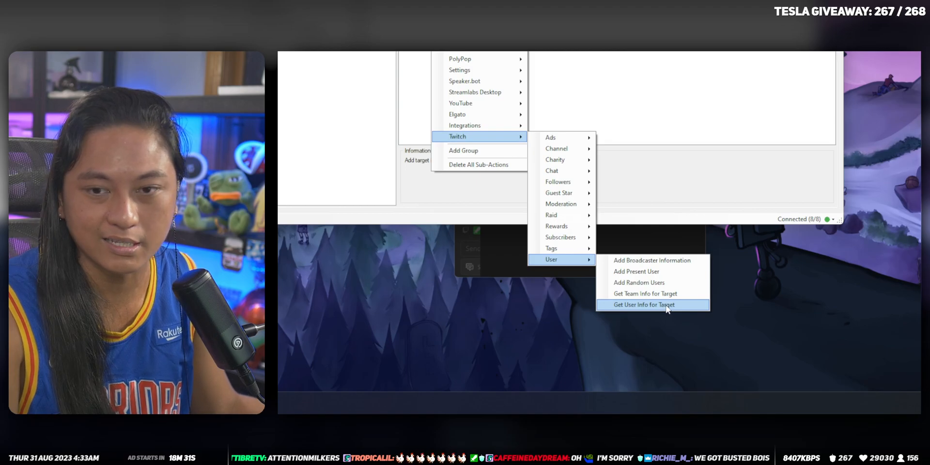
{"action": "left_click", "coordinate": [643, 305]}
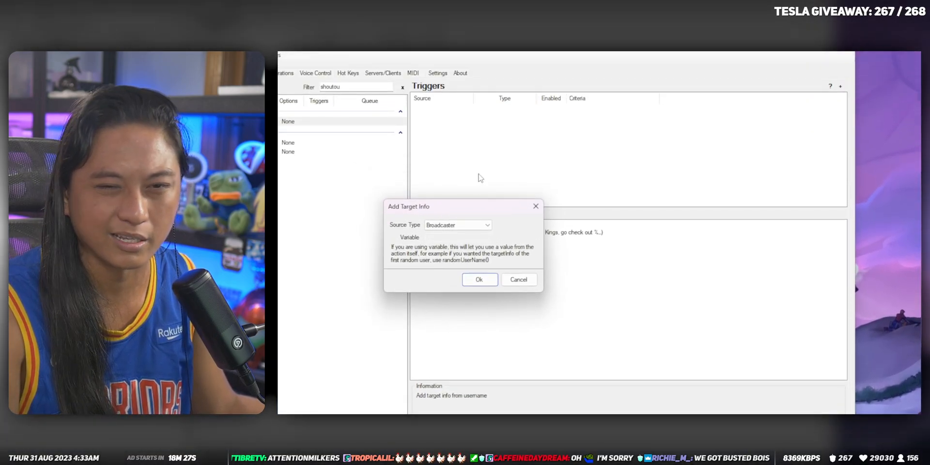
{"action": "mouse_move", "coordinate": [433, 212]}
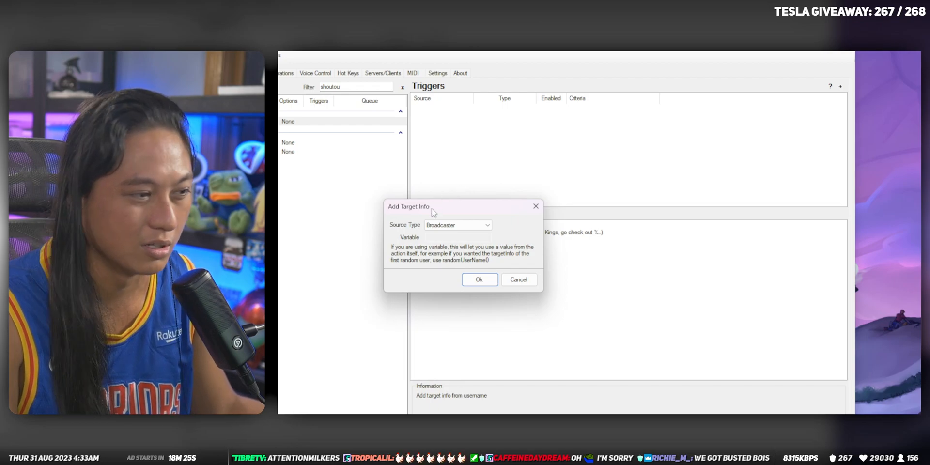
{"action": "left_click", "coordinate": [492, 225]}
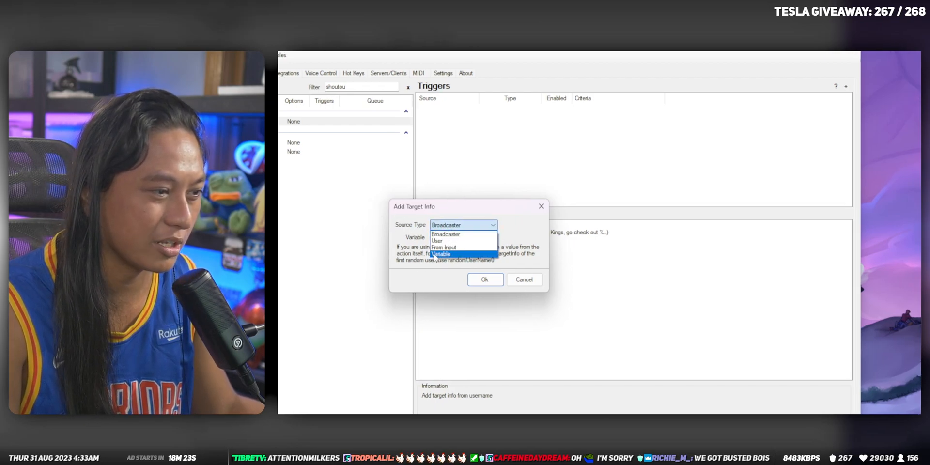
{"action": "left_click", "coordinate": [441, 254]}
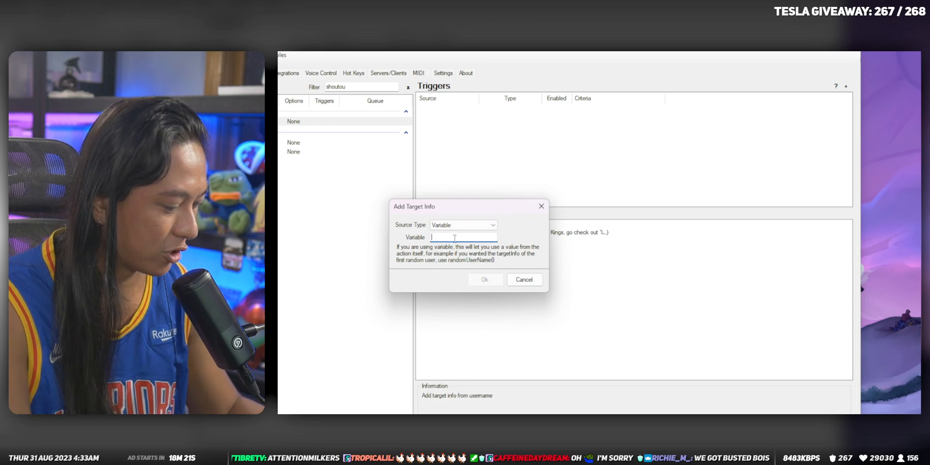
{"action": "type", "text": "username"}
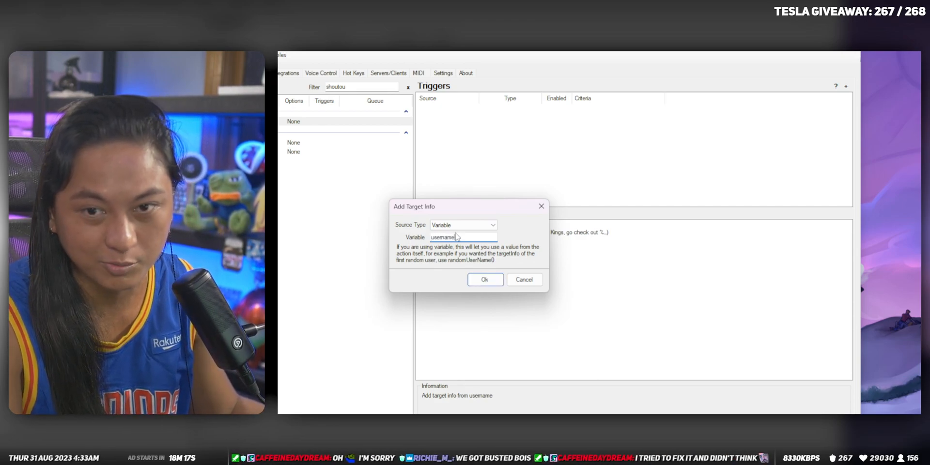
{"action": "right_click", "coordinate": [468, 224]}
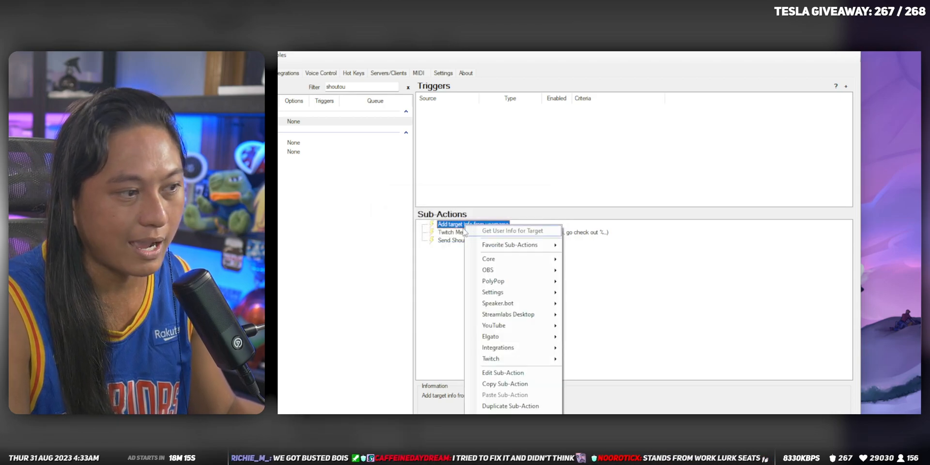
{"action": "left_click", "coordinate": [473, 224]}
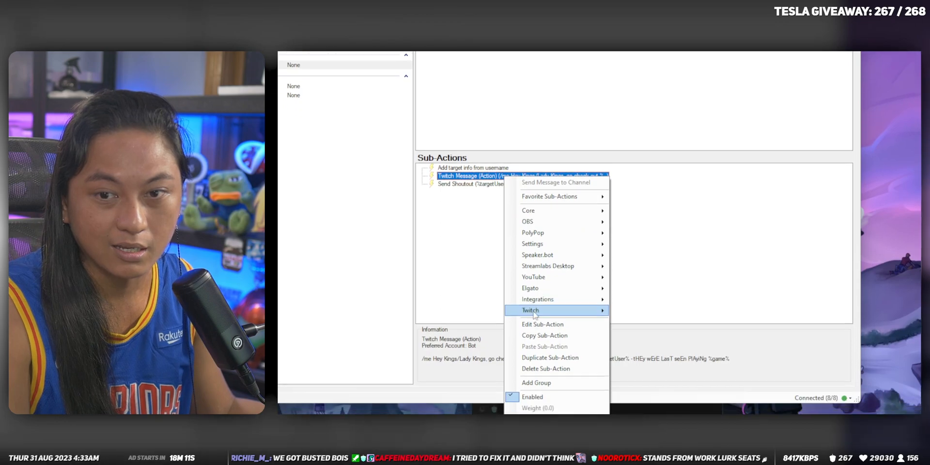
{"action": "left_click", "coordinate": [542, 324]}
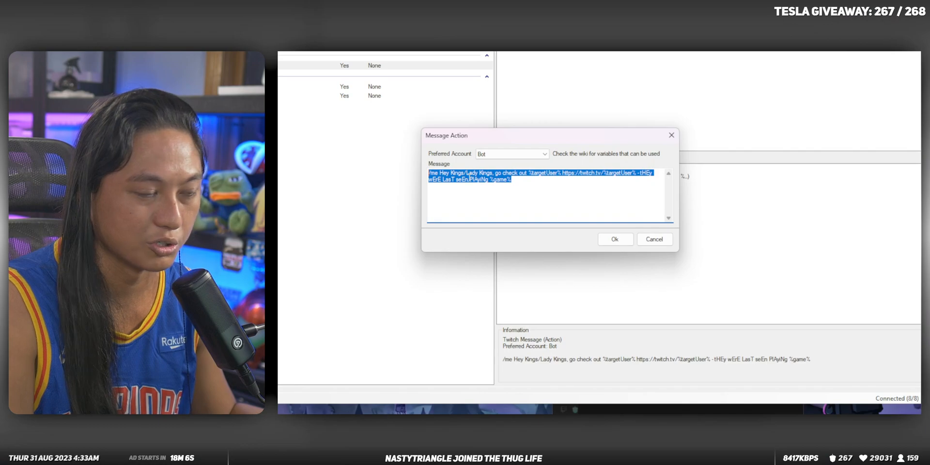
{"action": "left_click", "coordinate": [615, 239]}
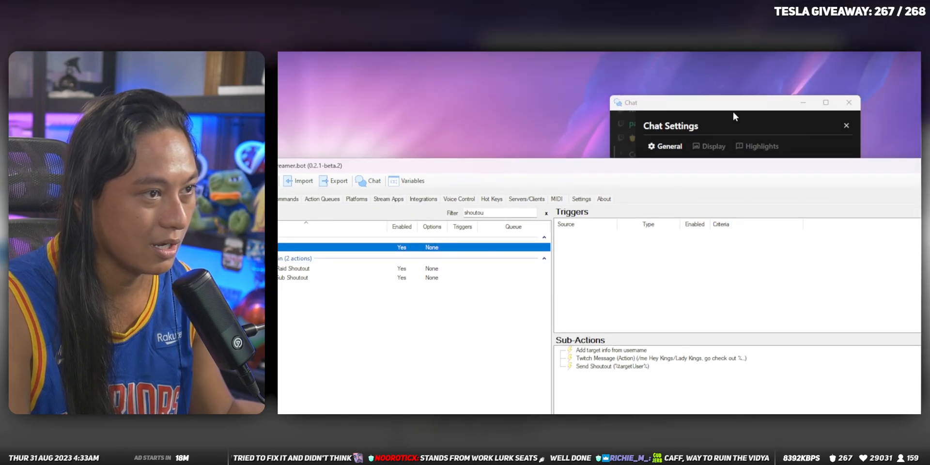
- Set chat Quick Action Bar slot 4 to the Shoutout Button action
{"action": "left_click", "coordinate": [846, 125]}
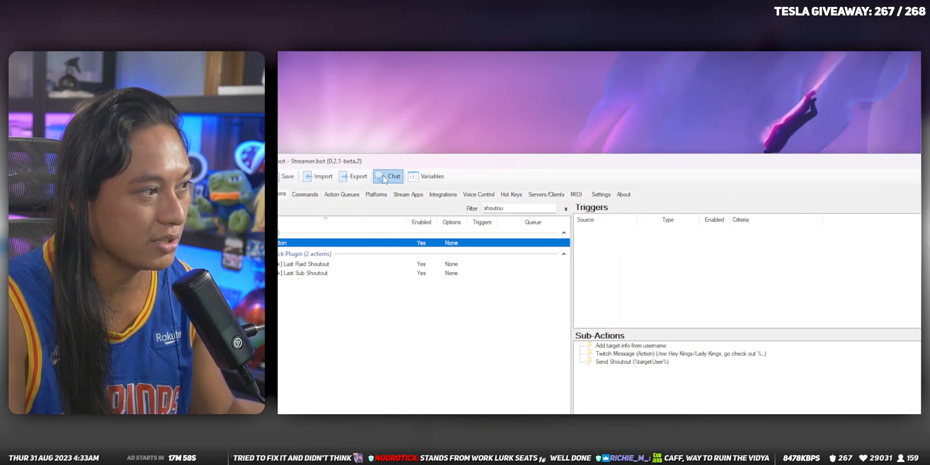
{"action": "left_click", "coordinate": [393, 176]}
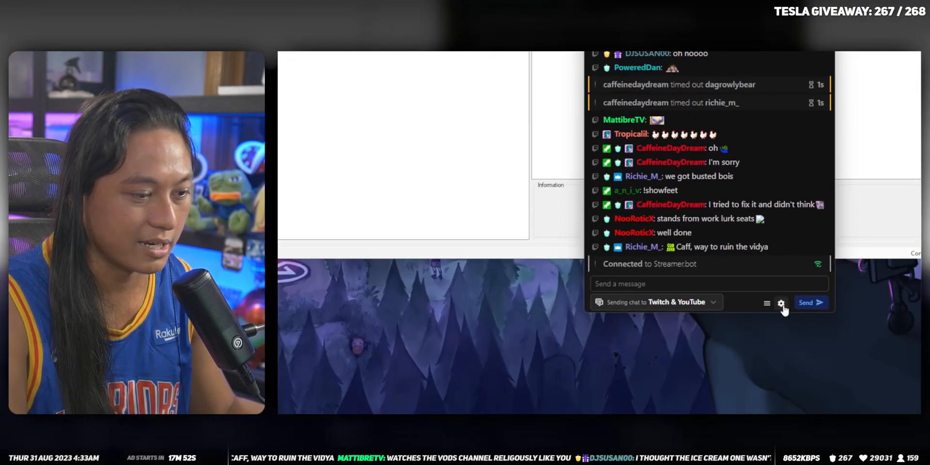
{"action": "left_click", "coordinate": [782, 303]}
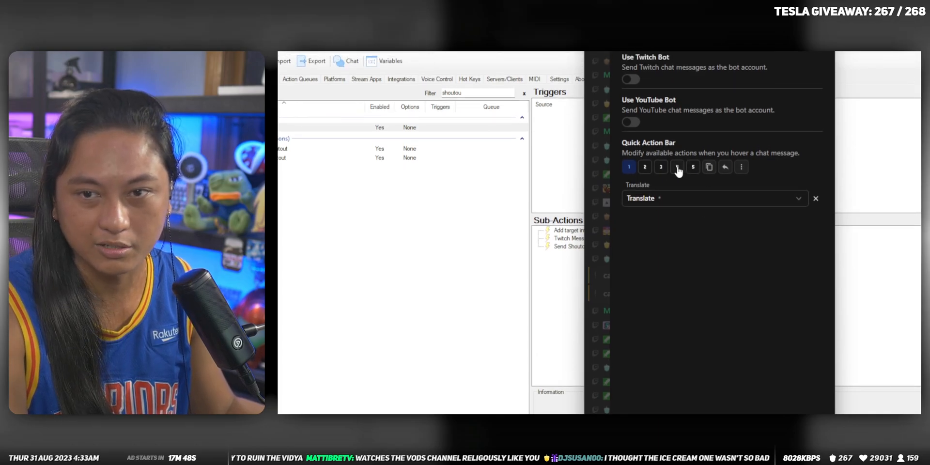
{"action": "left_click", "coordinate": [677, 167]}
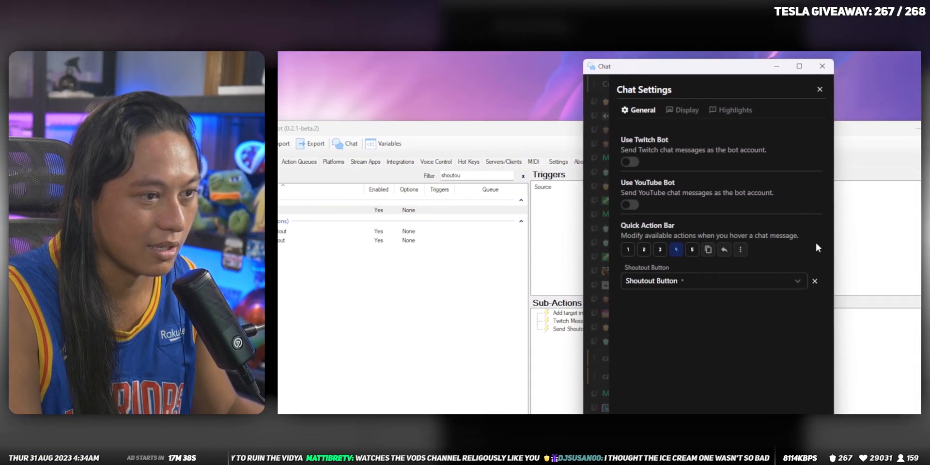
{"action": "left_click", "coordinate": [819, 89]}
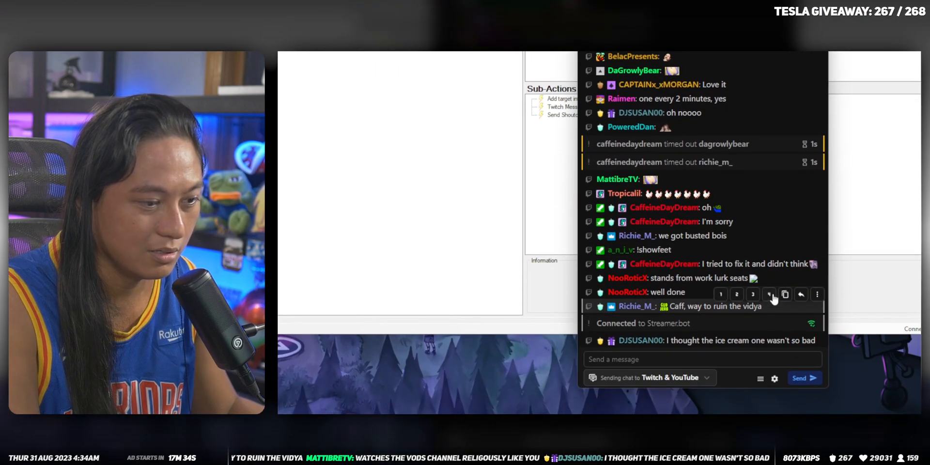
{"action": "mouse_move", "coordinate": [769, 294]}
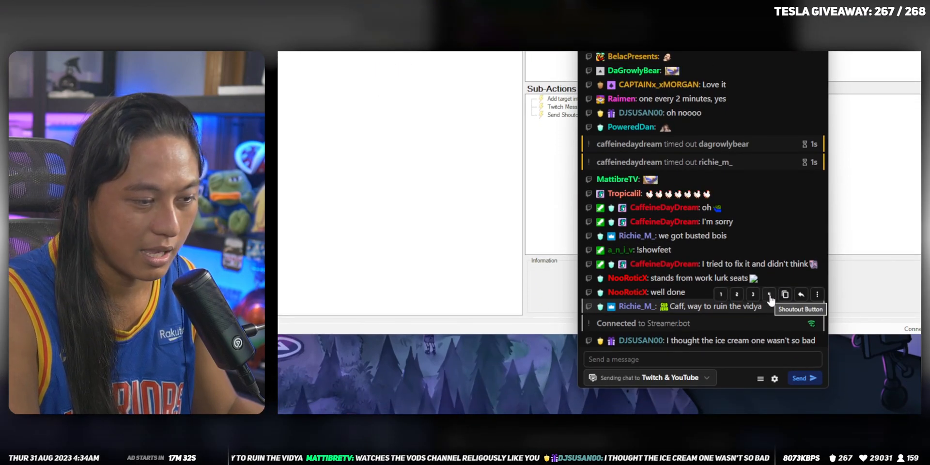
{"action": "mouse_move", "coordinate": [623, 279]}
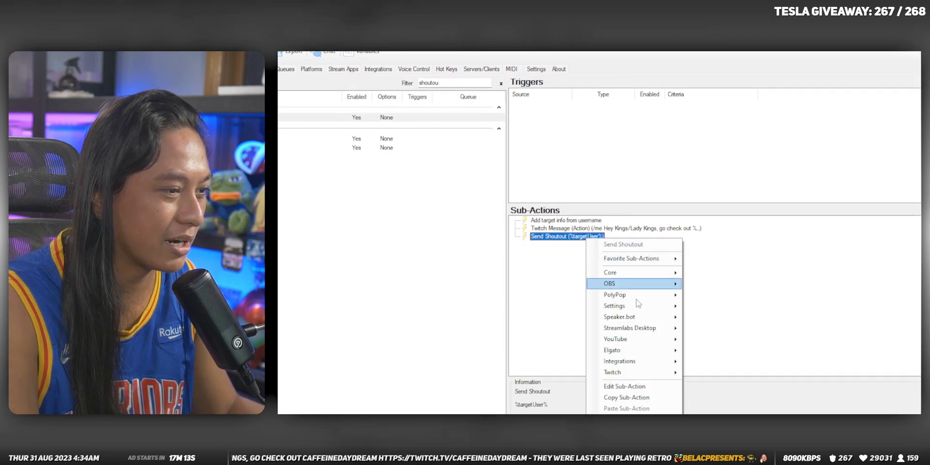
- Change the Send Shoutout User Login to %username% and confirm with Ok
{"action": "left_click", "coordinate": [623, 244]}
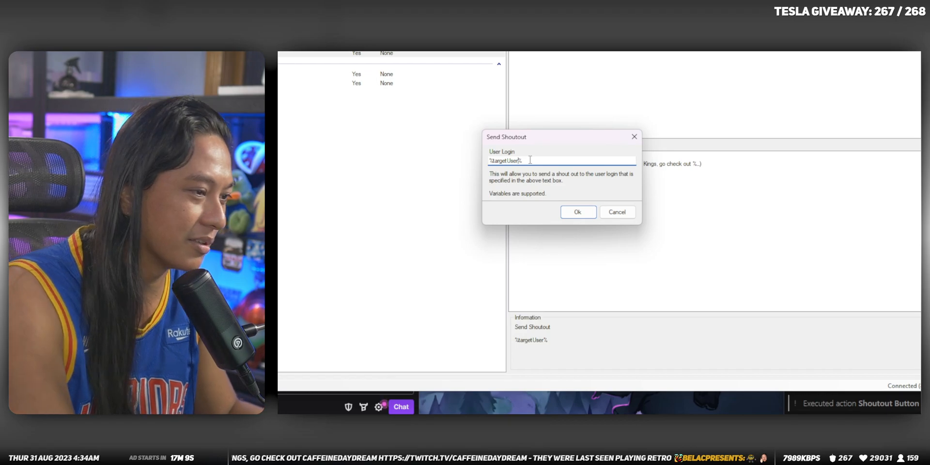
{"action": "type", "text": "% usernam%"}
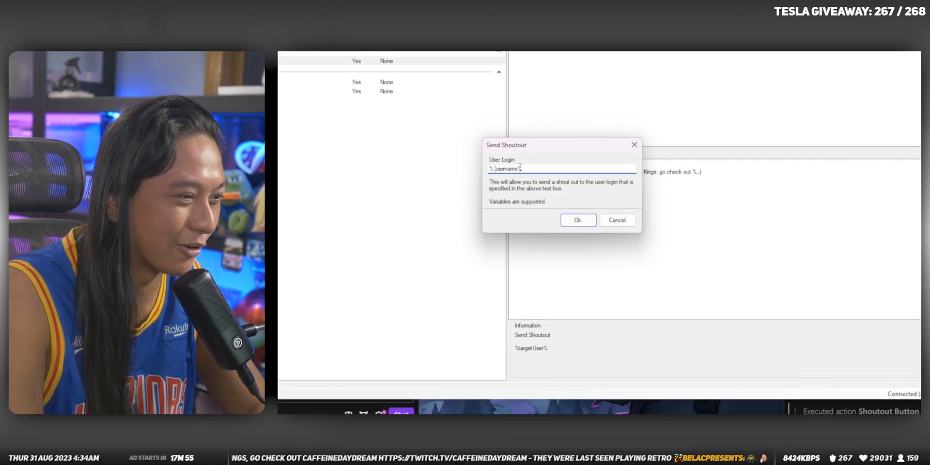
{"action": "mouse_move", "coordinate": [549, 215]}
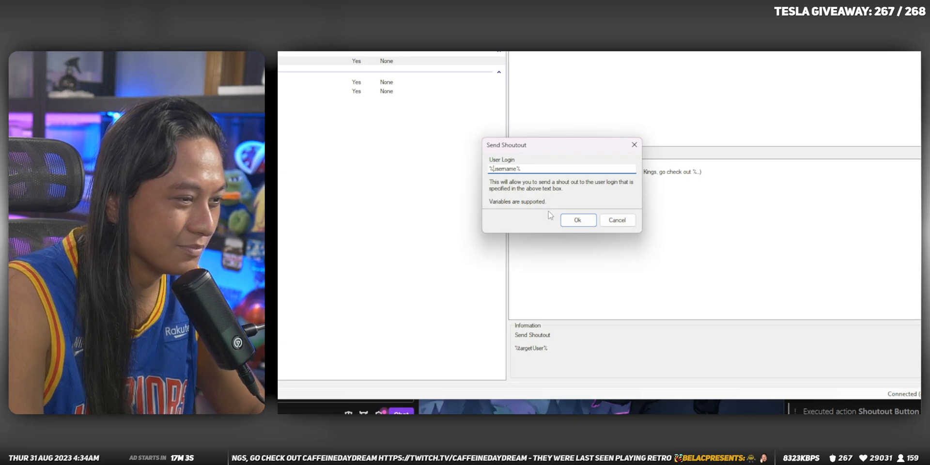
{"action": "left_click", "coordinate": [577, 220]}
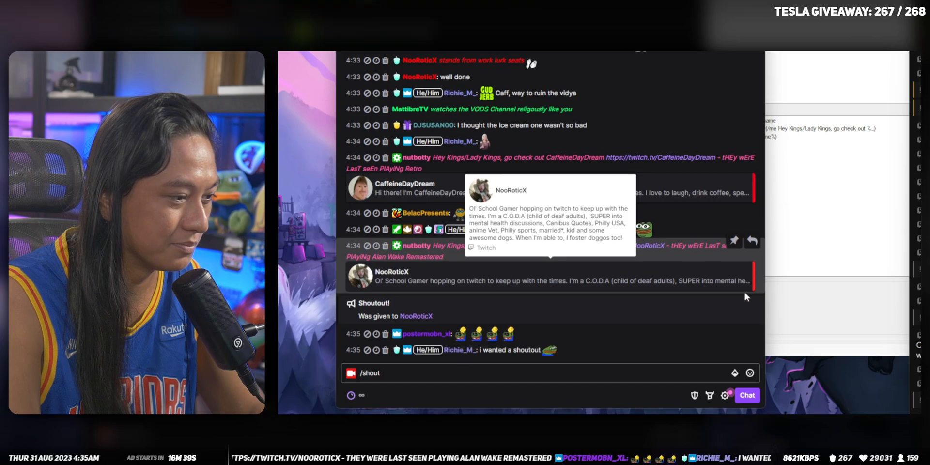
{"action": "mouse_move", "coordinate": [475, 274]}
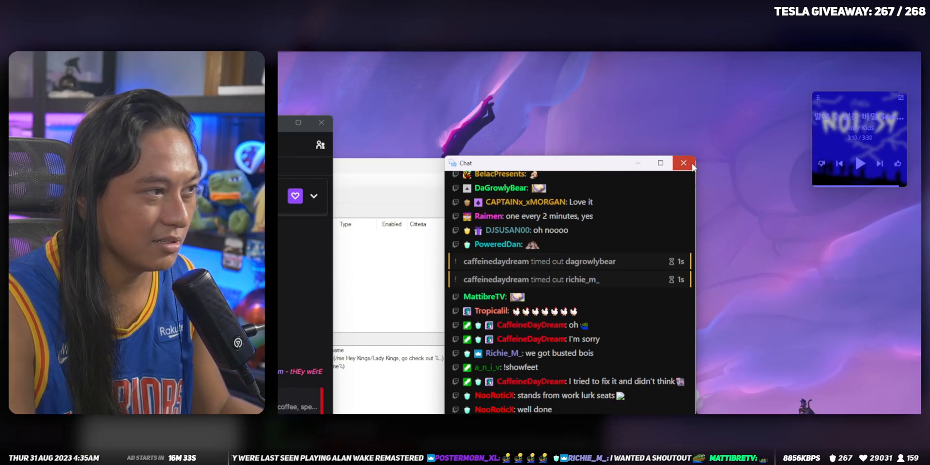
- Close the chat window, revealing Send Shoutout now using the username variable
{"action": "left_click", "coordinate": [683, 162]}
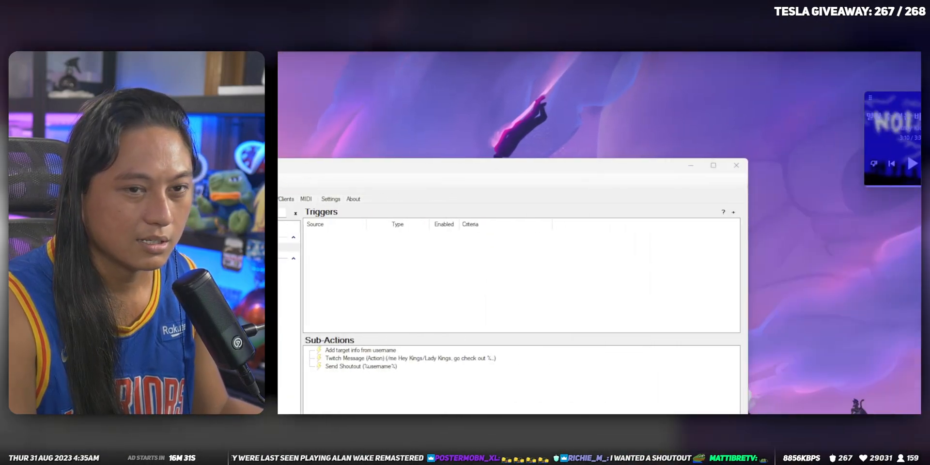